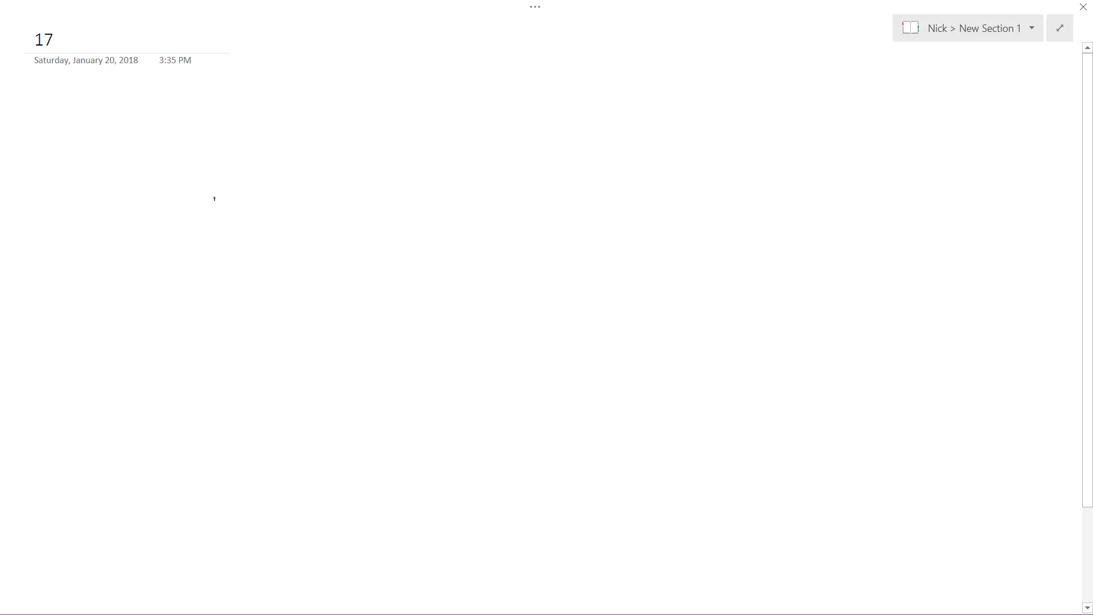
Step: Draw a straight line with two rays and label the angles x and 5x
drag(311, 125, 216, 199)
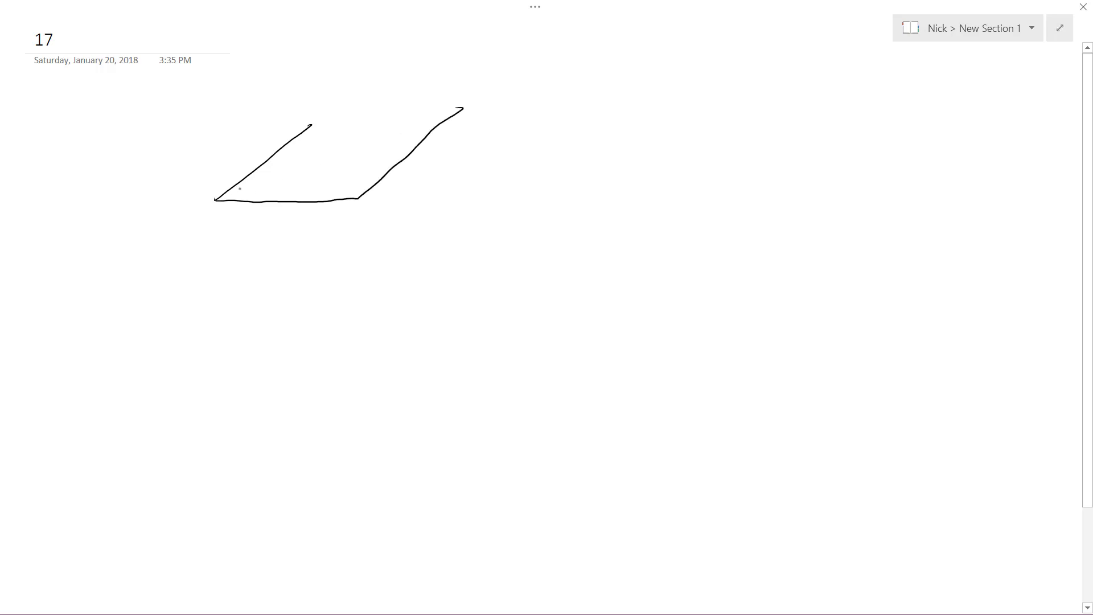
drag(237, 182, 249, 197)
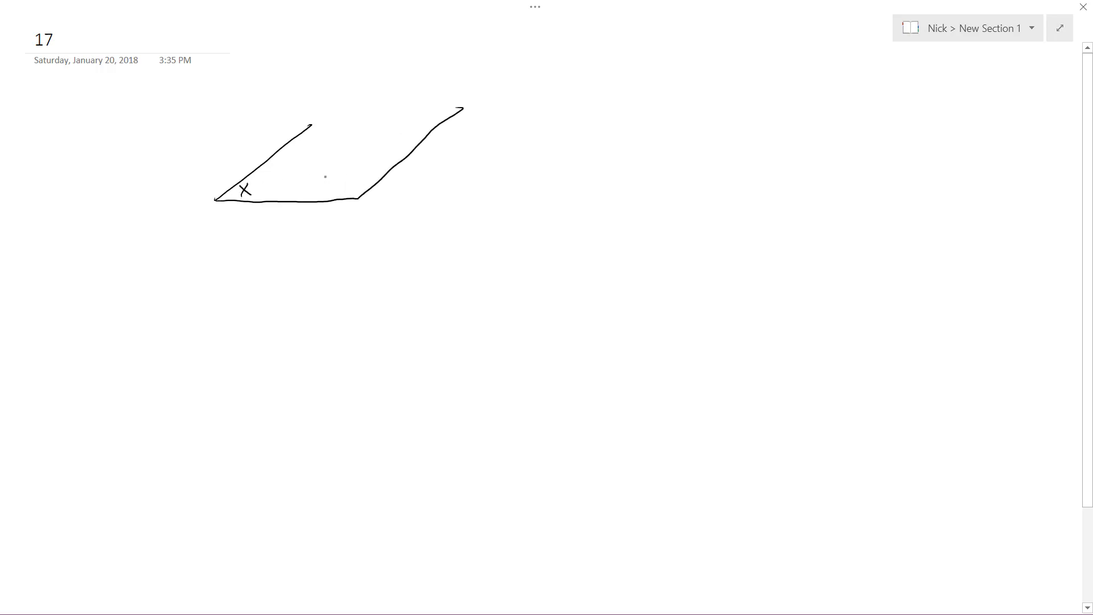
drag(328, 174, 356, 188)
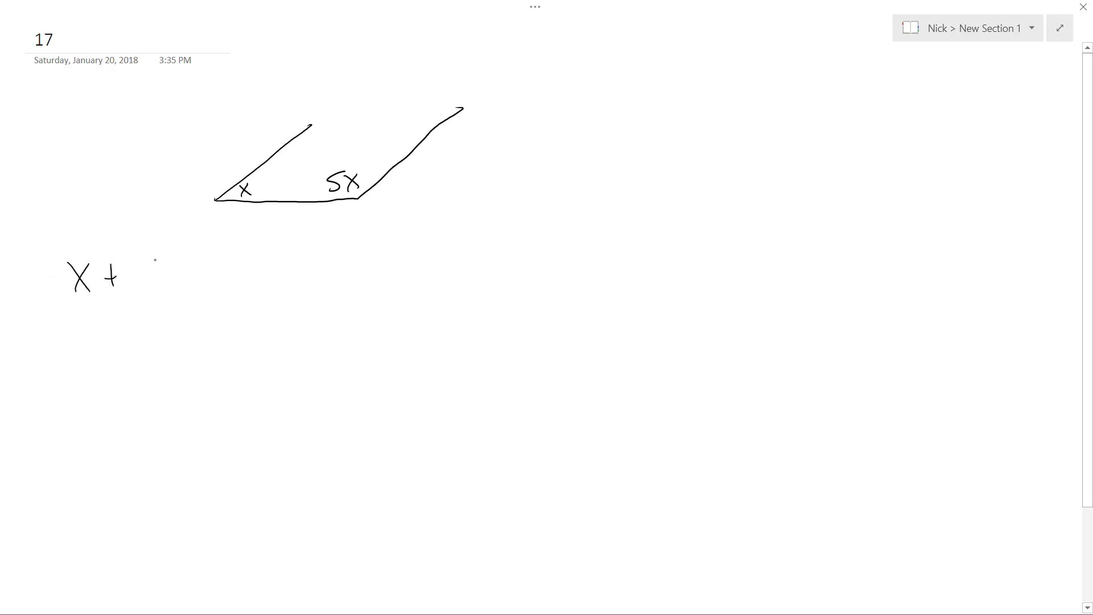
Step: Handwrite x + 5x = 180 and solve it down to x = 30° and 5·30 = 150°
drag(132, 272, 223, 272)
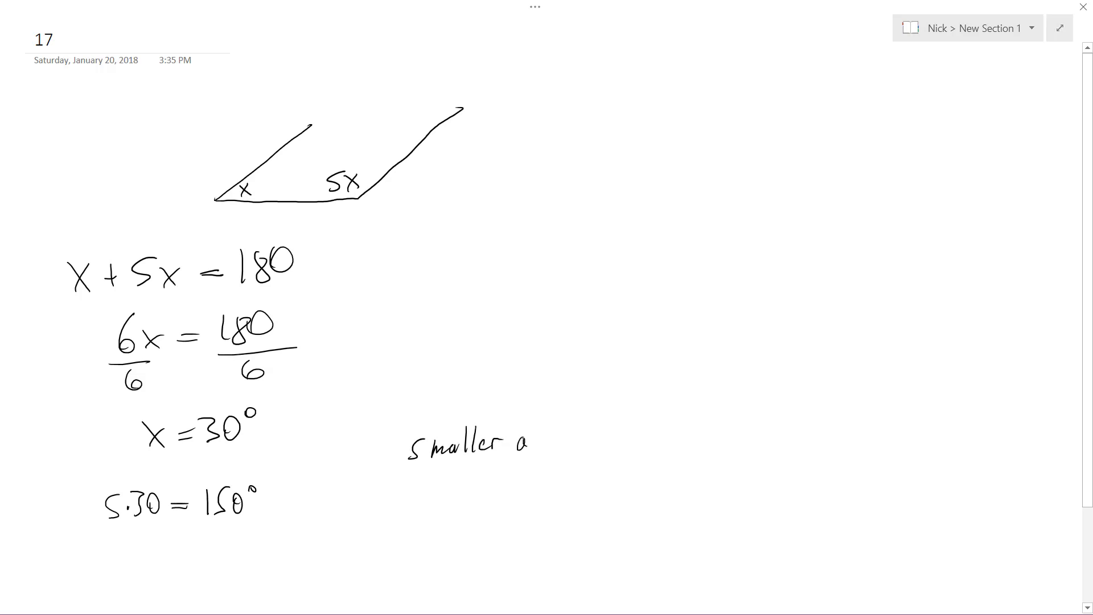
Step: Write 'smaller angle = 30°' and begin the larger-angle line
text(angle = ?)
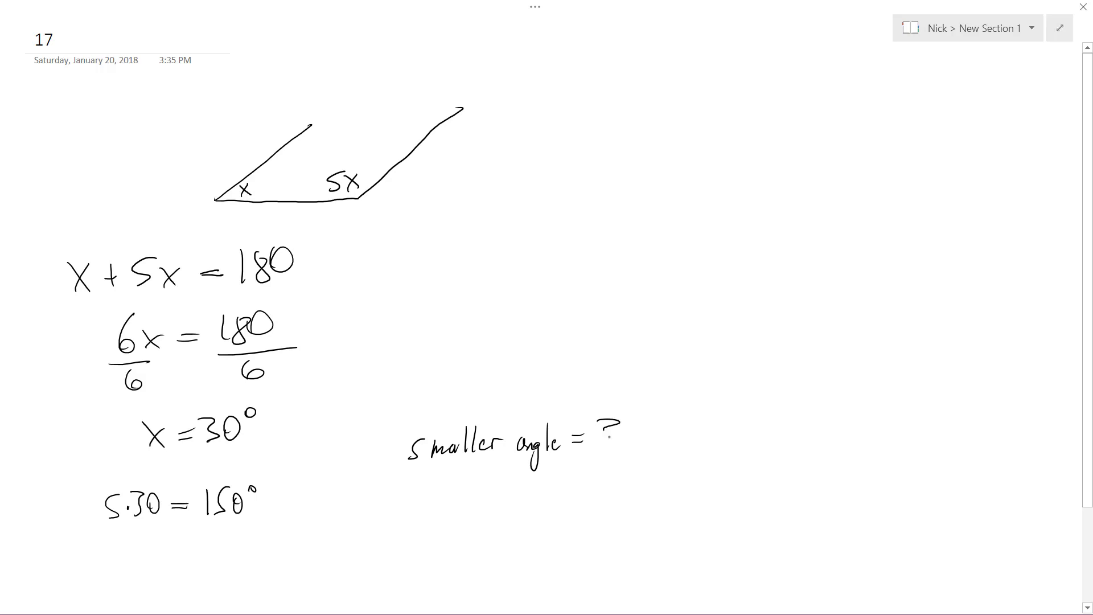
text(30°)
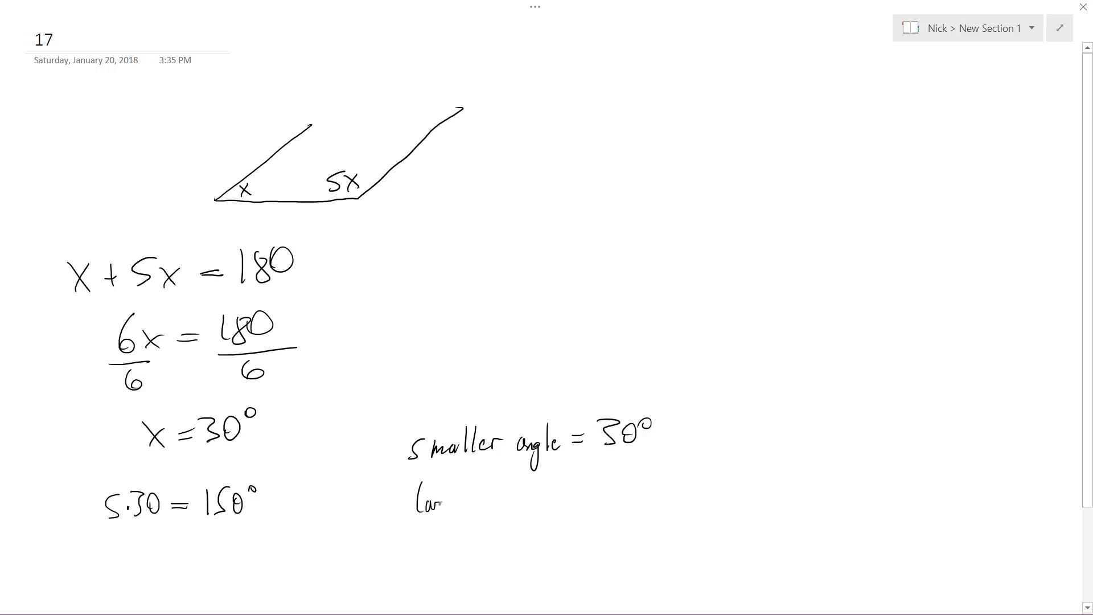